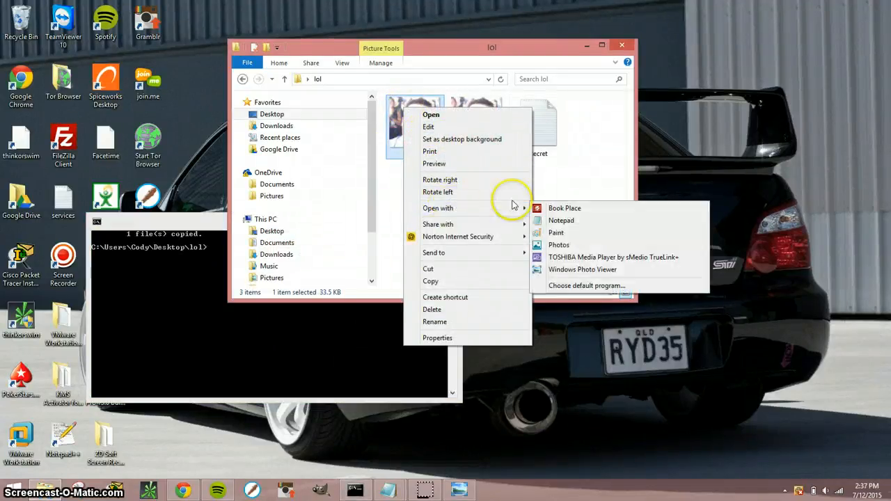
Open cody.jpg from the lol folder in Windows Photo Viewer
click(582, 270)
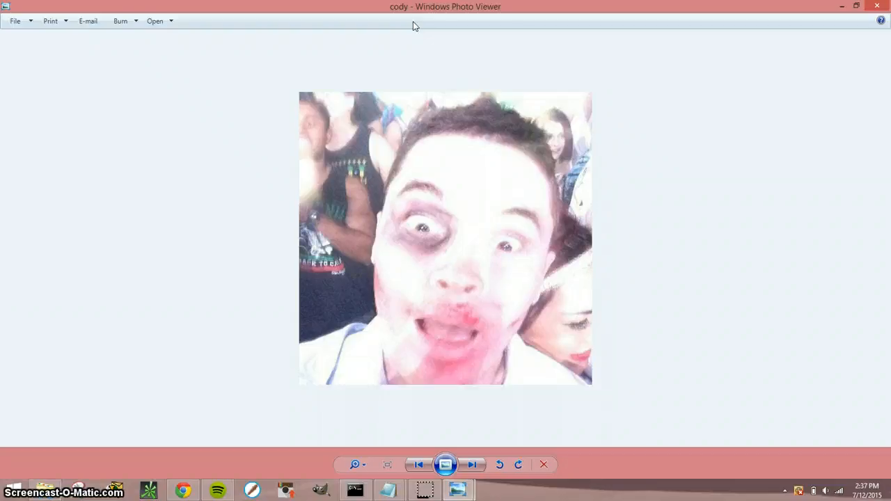
View the next picture, secret.jpg, which looks identical to cody.jpg, then close Photo Viewer
click(472, 464)
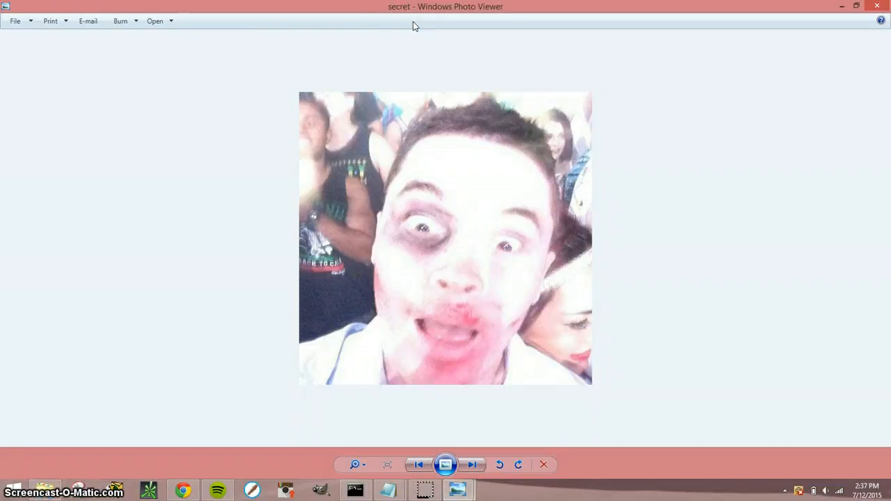
click(471, 464)
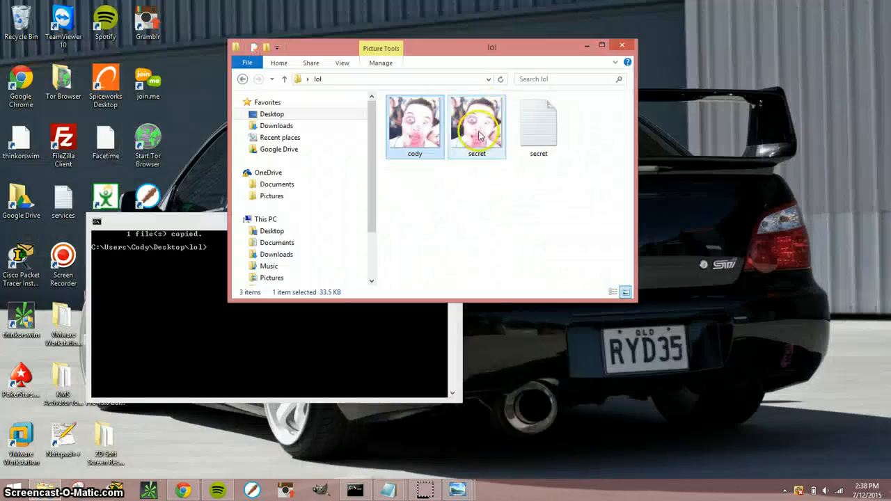
Delete the old secret.jpg, leaving cody.jpg and secret.txt, and switch to Command Prompt
right_click(477, 122)
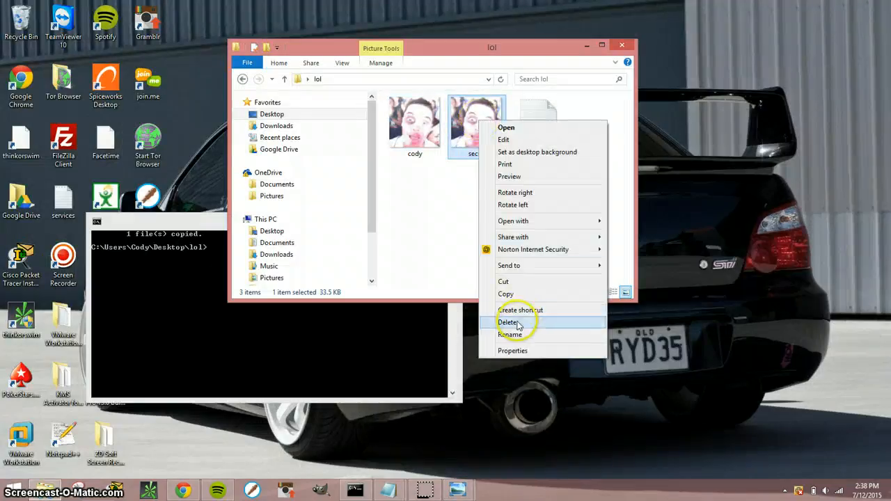
click(508, 322)
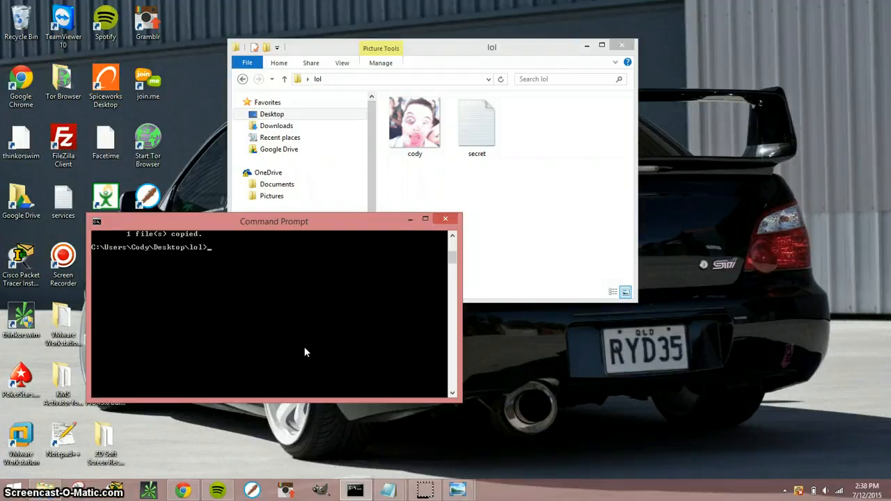
mouse_move(557, 186)
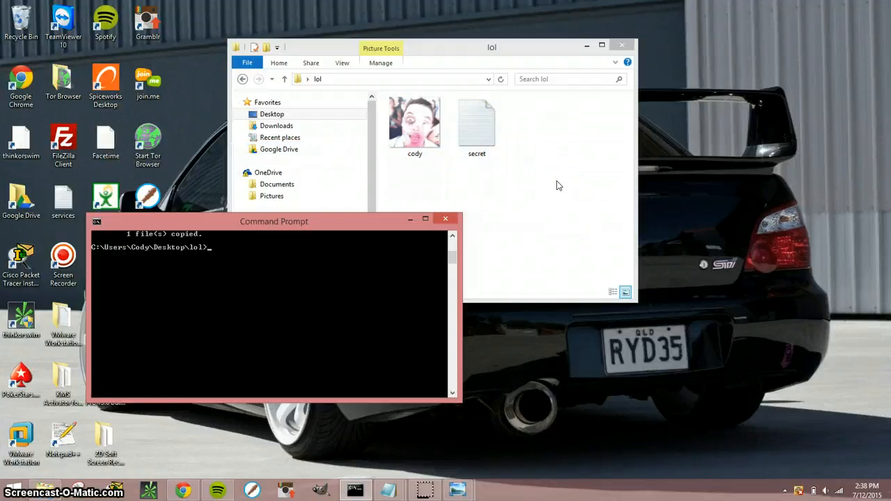
click(414, 125)
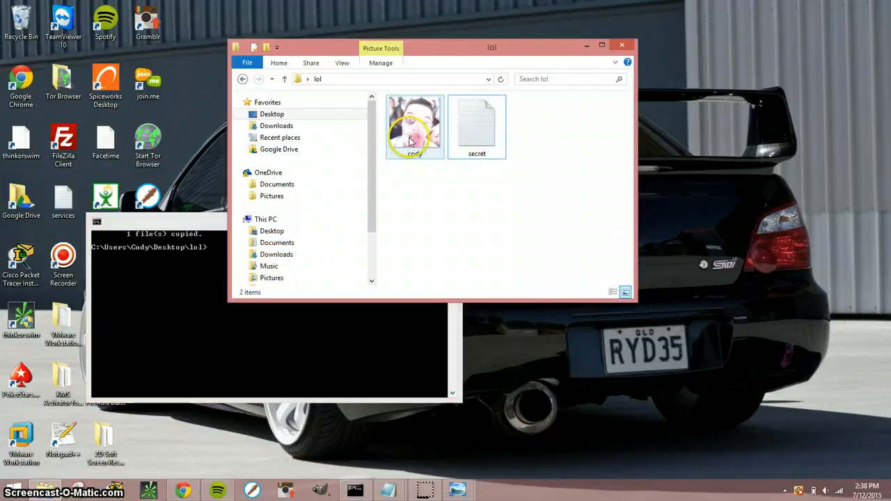
click(477, 125)
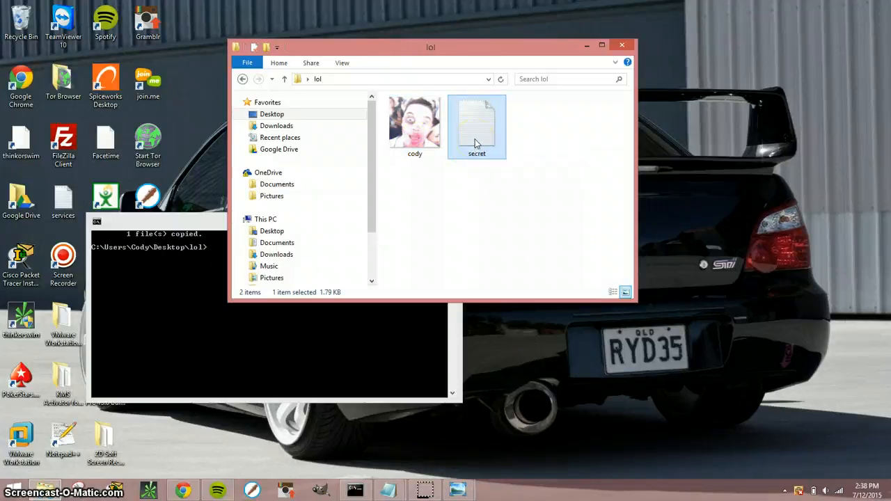
double_click(477, 125)
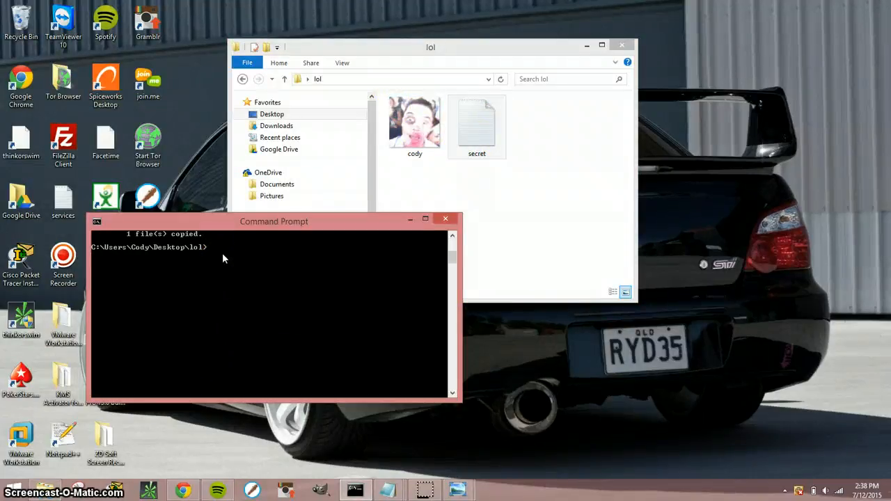
Run copy/b cody.jpg+secret.txt secret.jpg to create a 35.3 KB combined picture
text(copy/b)
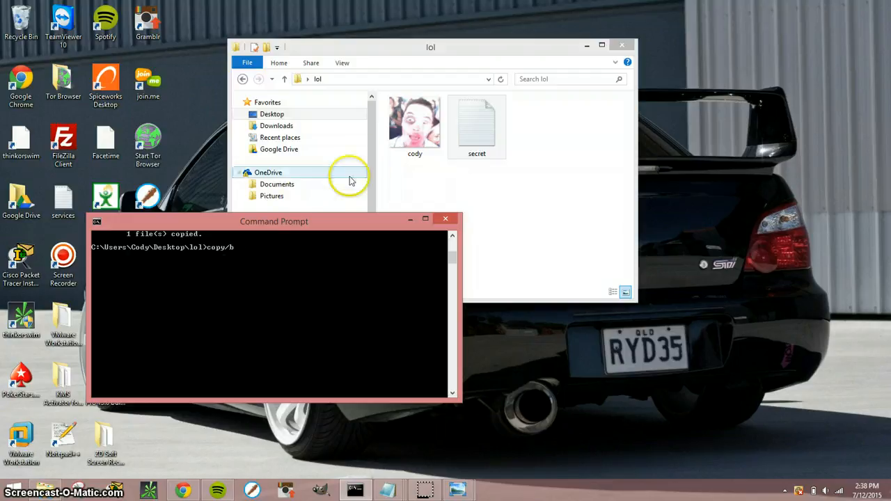
click(415, 127)
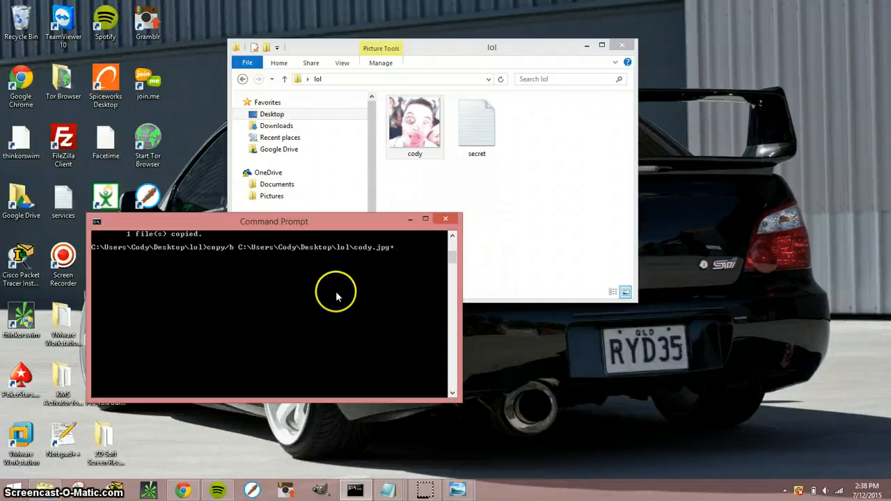
text(+C:\Users\Cody\Desktop\lol\secret.txt)
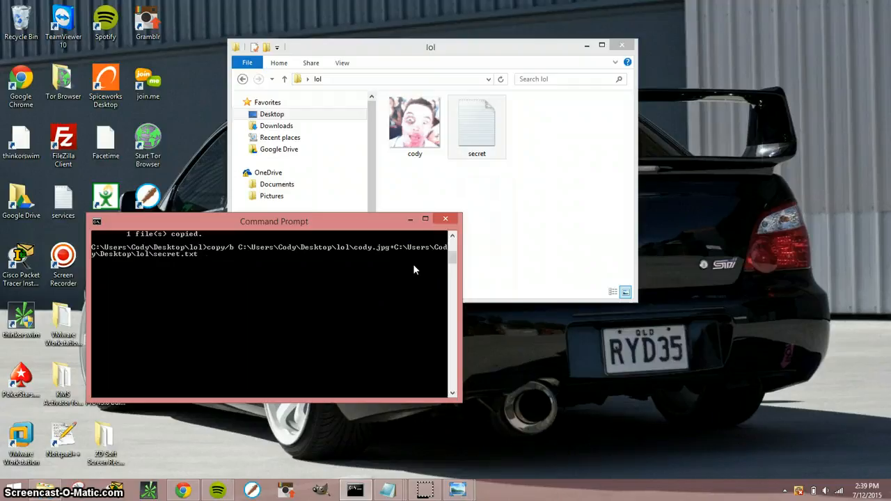
text(secret.)
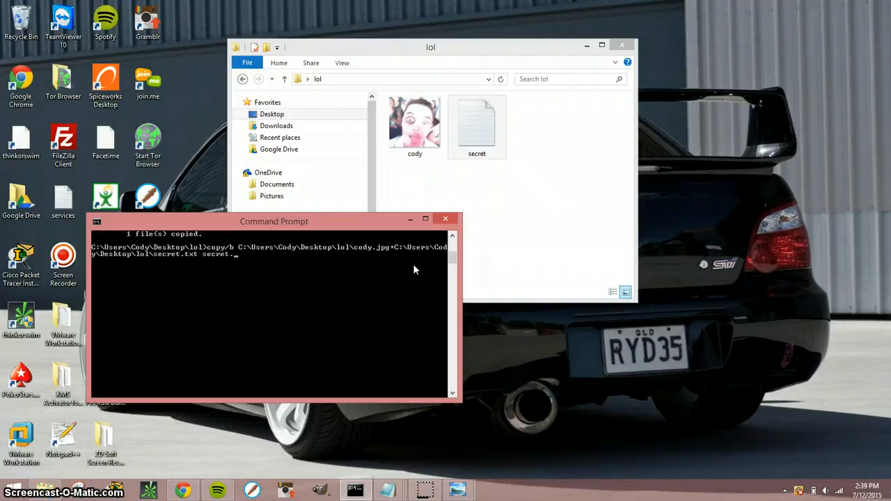
key(enter)
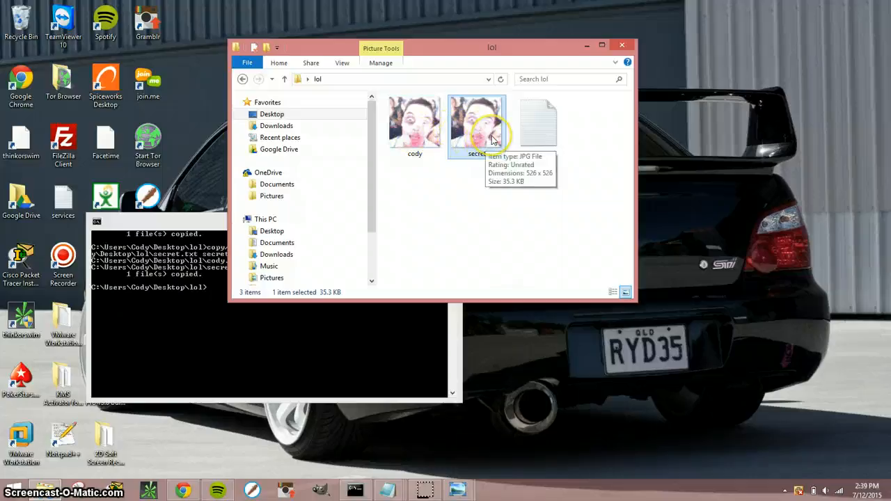
Open the new secret.jpg with Notepad to inspect its raw contents
right_click(477, 125)
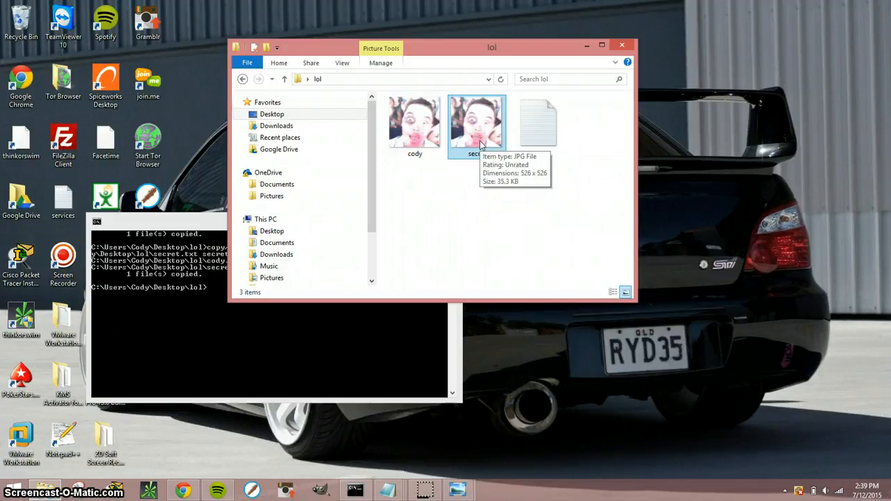
right_click(477, 124)
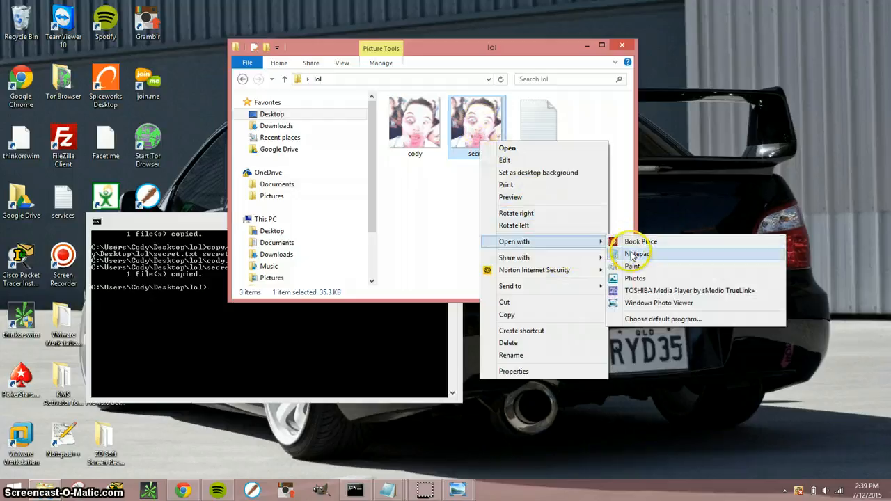
click(636, 253)
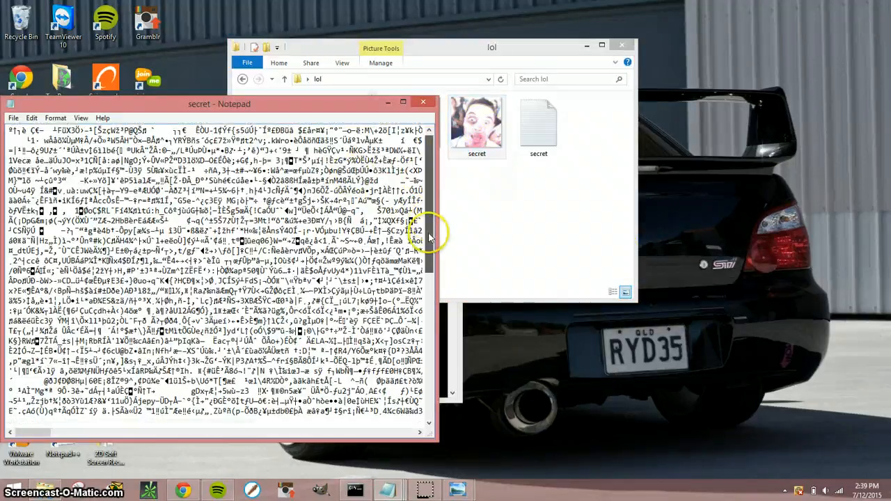
Scroll to the end of secret.jpg in Notepad to reveal the appended book text
scroll(down, 3)
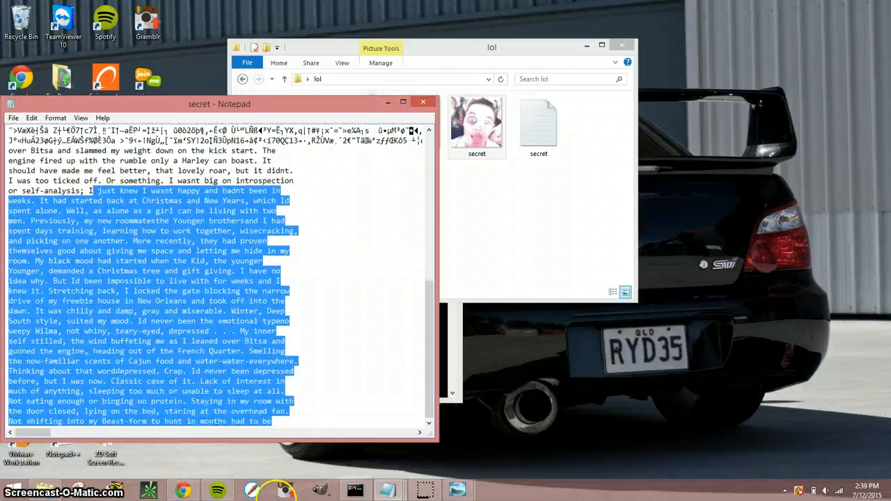
click(375, 395)
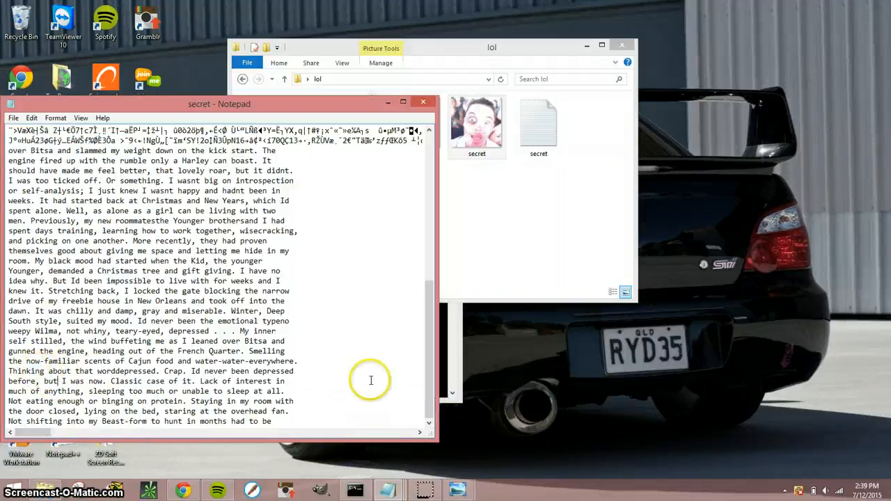
mouse_move(478, 322)
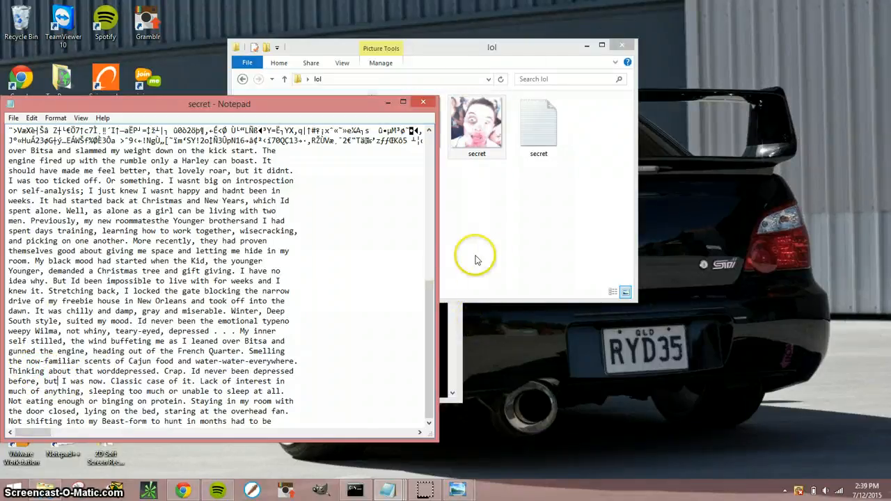
right_click(415, 128)
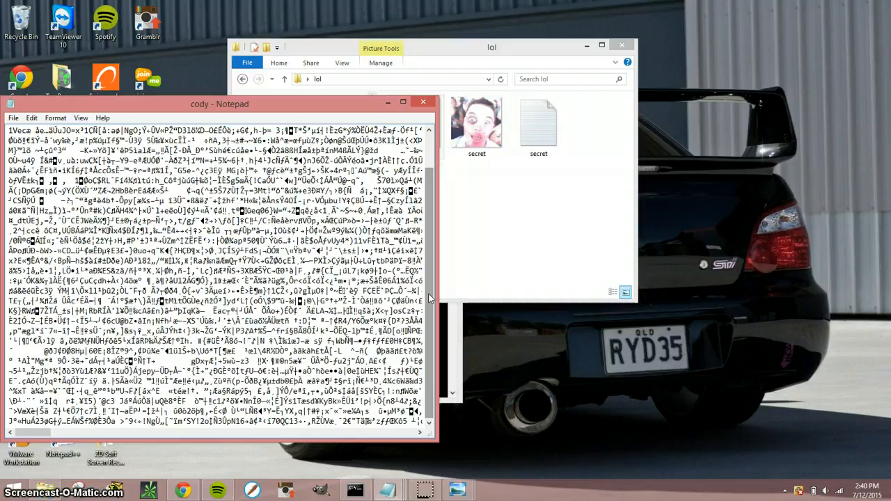
mouse_move(477, 322)
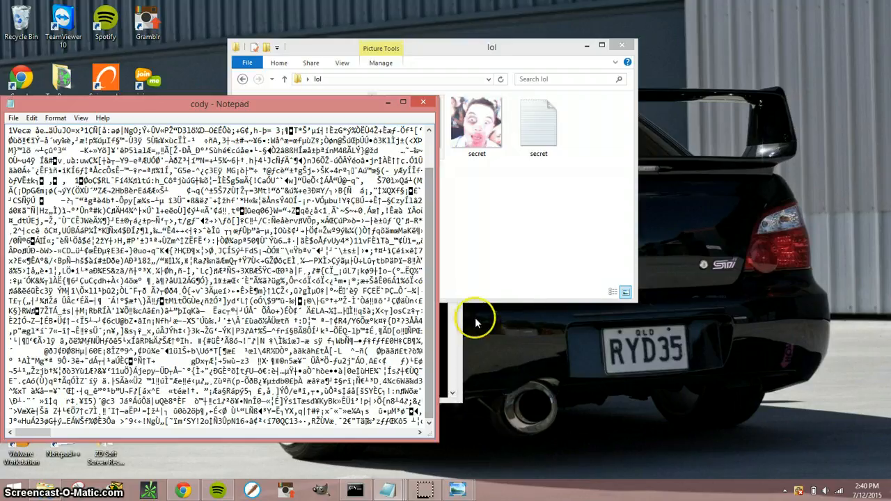
mouse_move(469, 316)
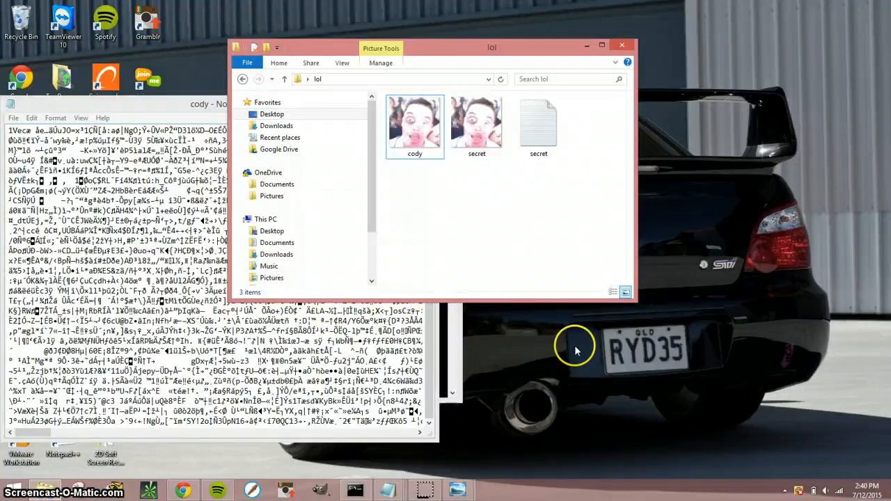
mouse_move(485, 474)
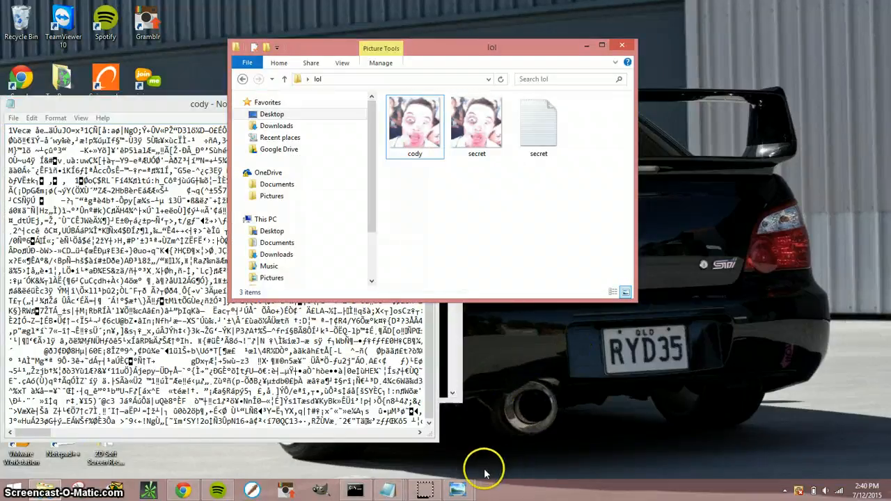